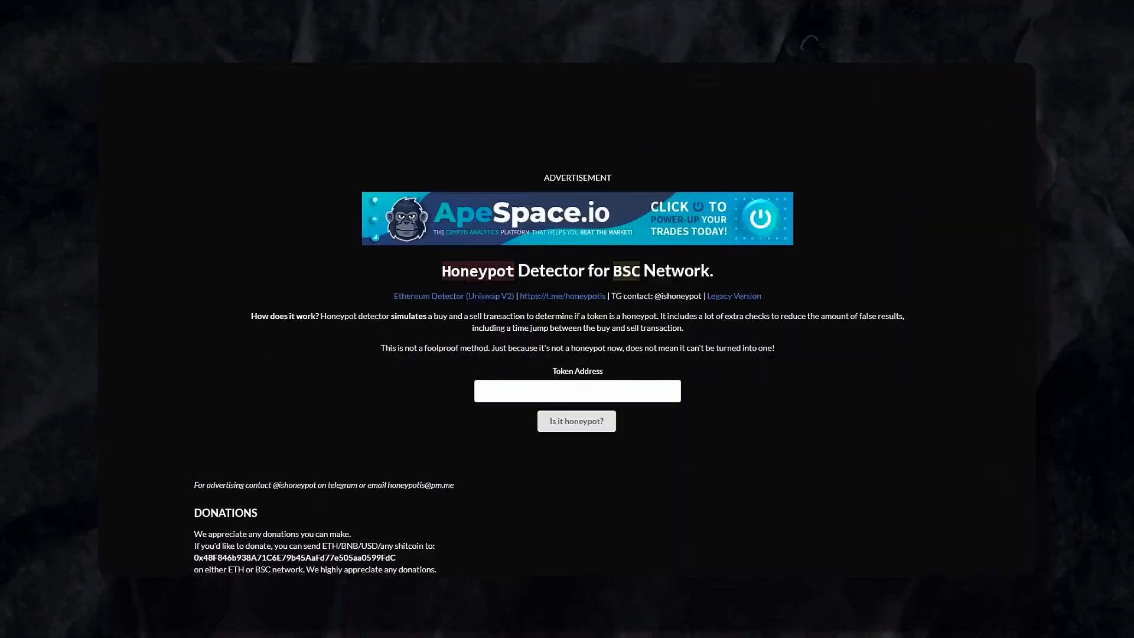
# Scroll down the RYOSHI TOKEN page on BscScan to view its contract address
pyautogui.scroll(-3)
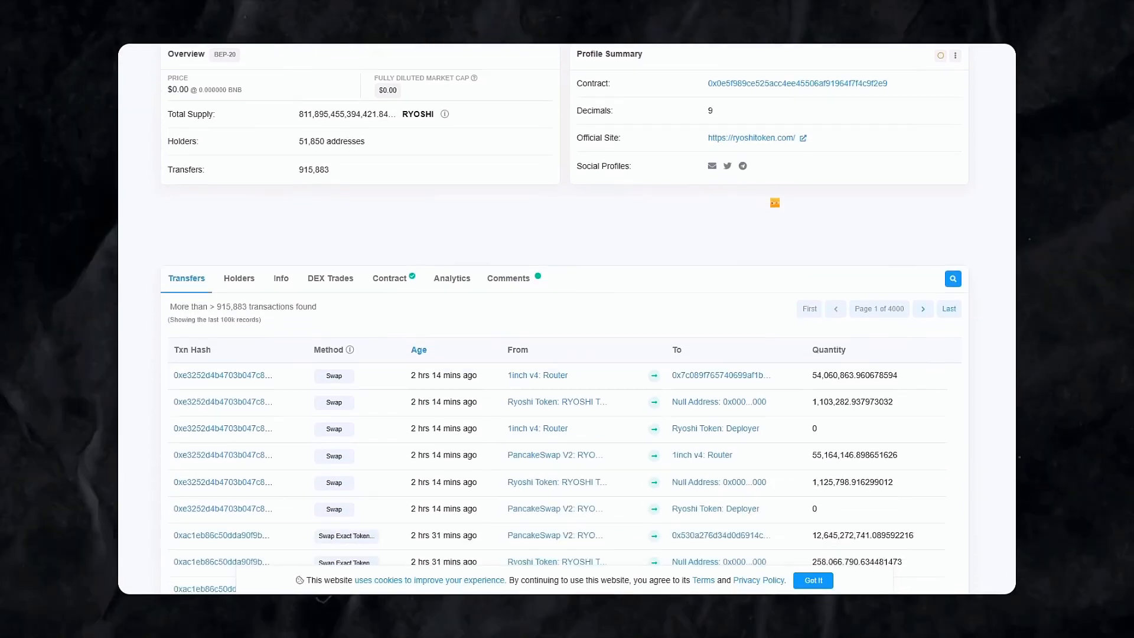
pyautogui.scroll(-3)
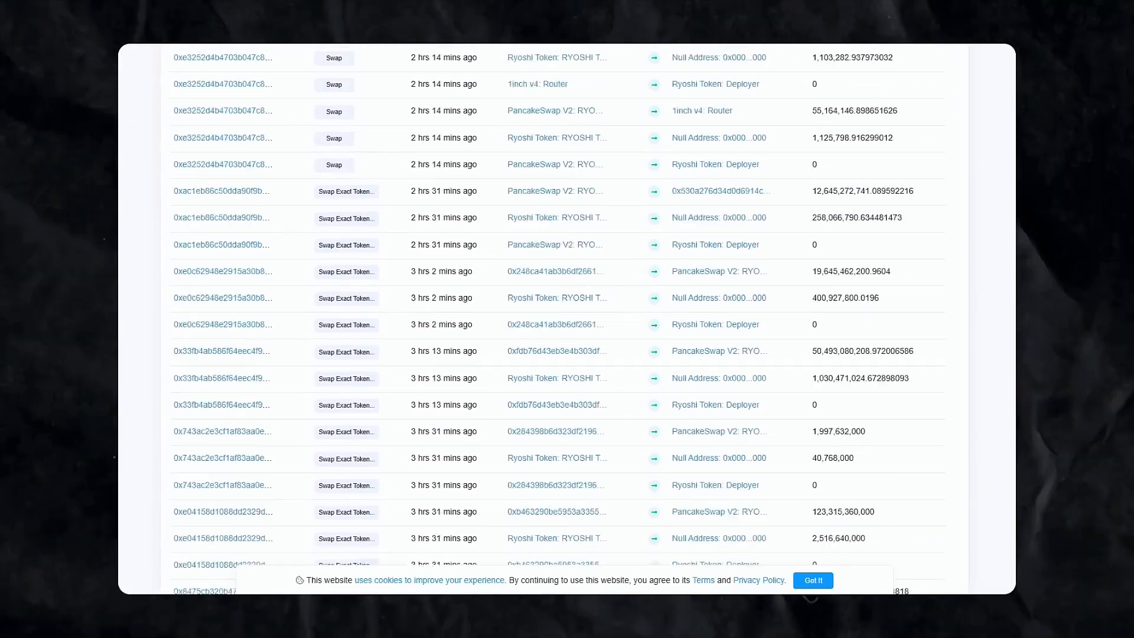
pyautogui.scroll(3)
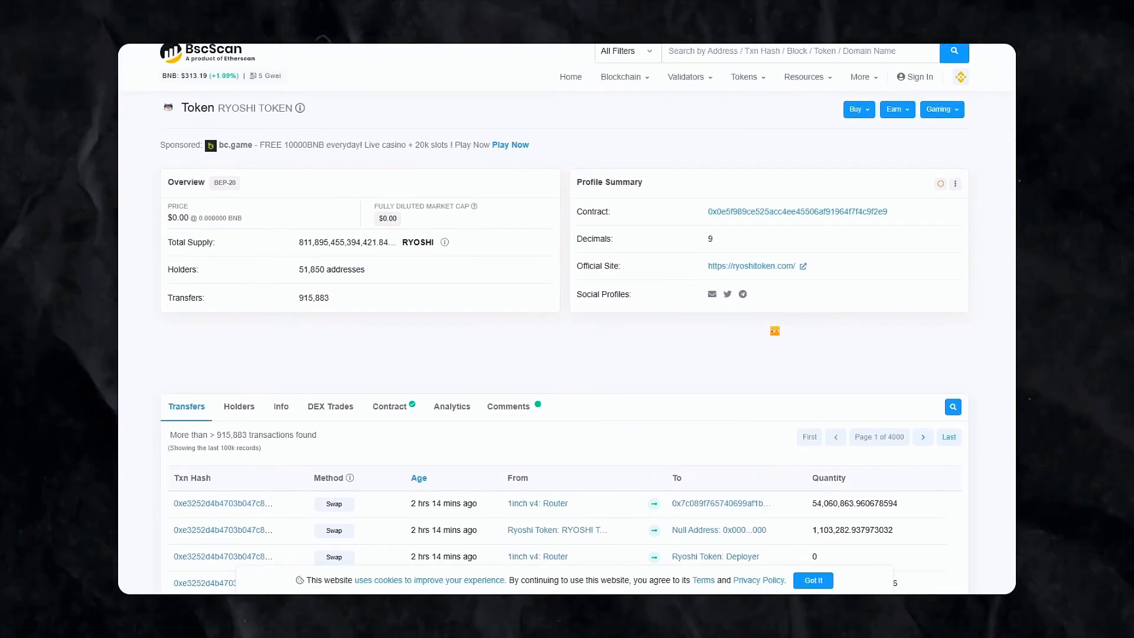
pyautogui.moveTo(273, 219)
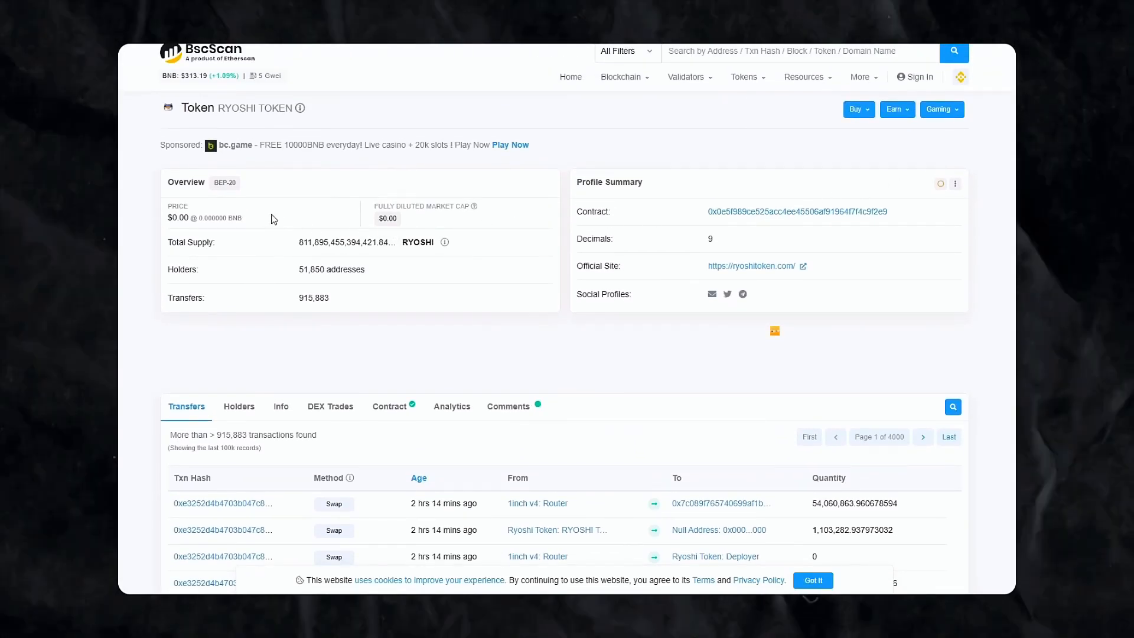
pyautogui.moveTo(390, 202)
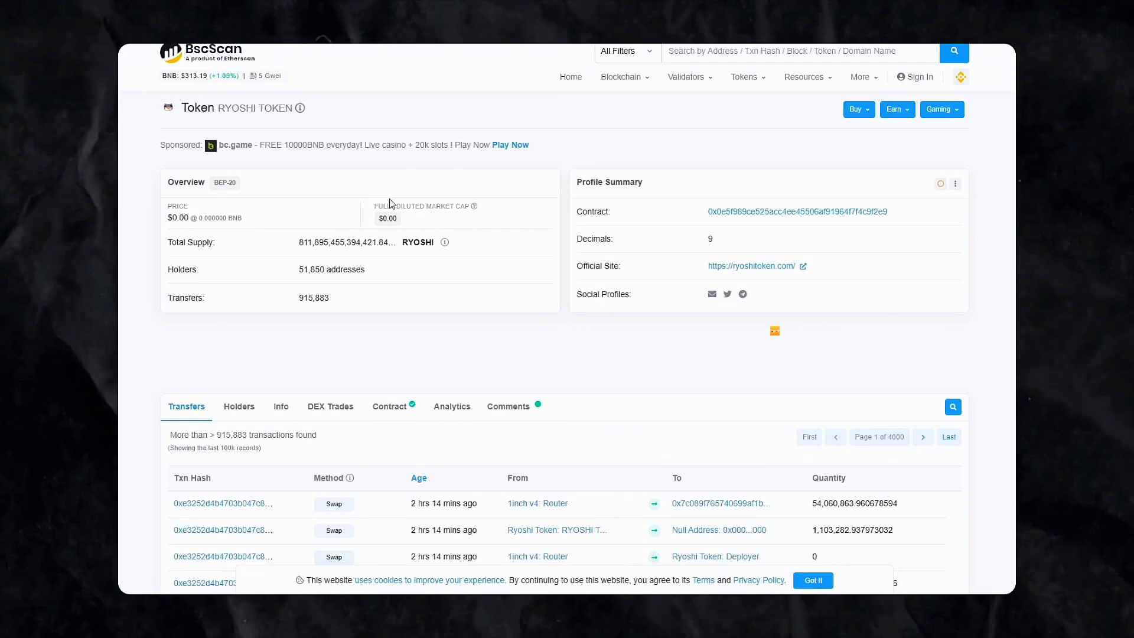
pyautogui.moveTo(415, 208)
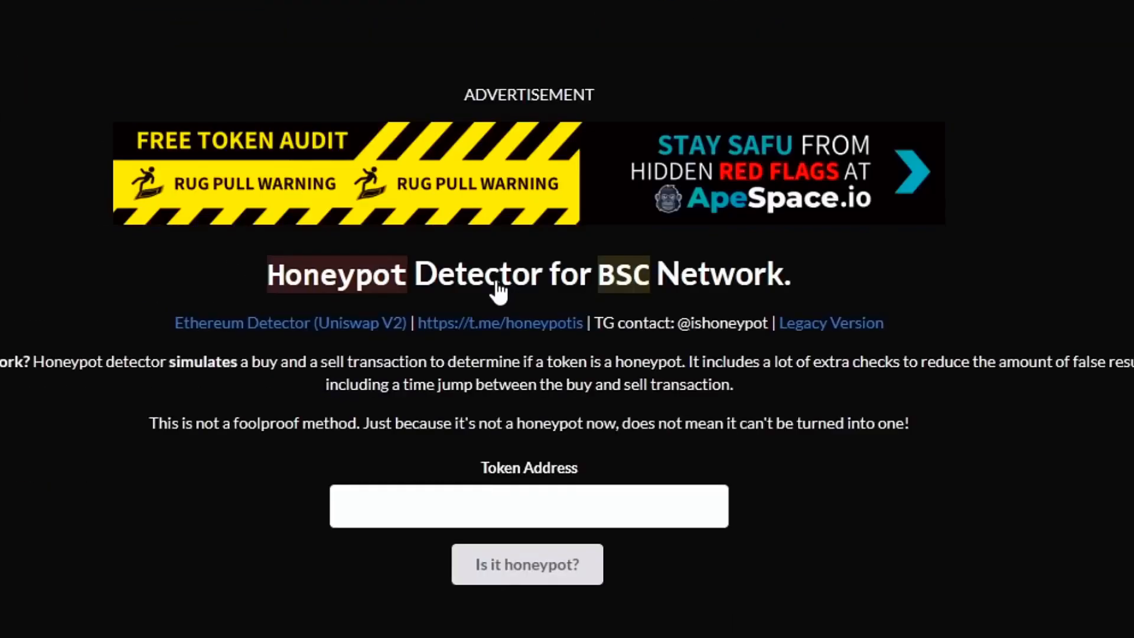
# Select the Token Address field to test the GrapeHusky (GHUSKY) contract
pyautogui.scroll(-3)
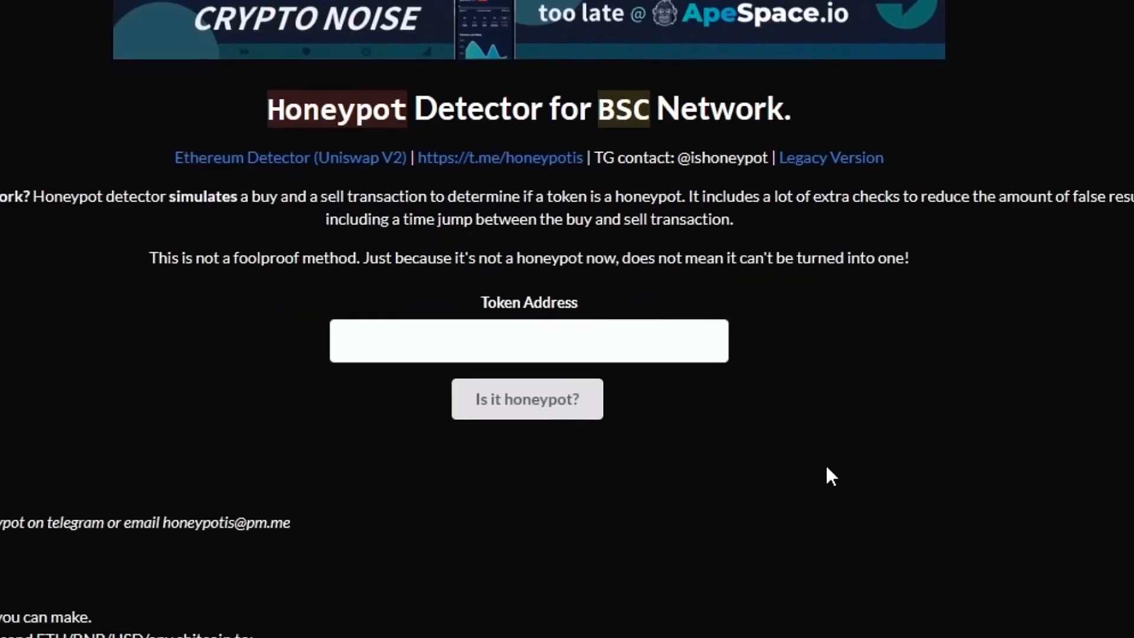
pyautogui.click(526, 398)
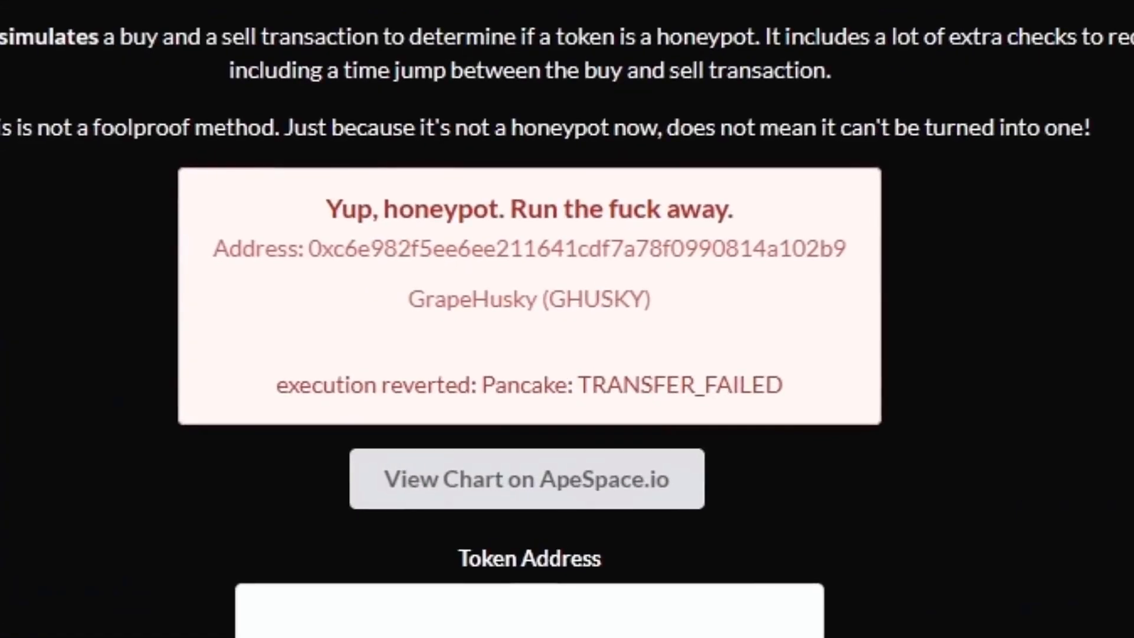
pyautogui.moveTo(884, 349)
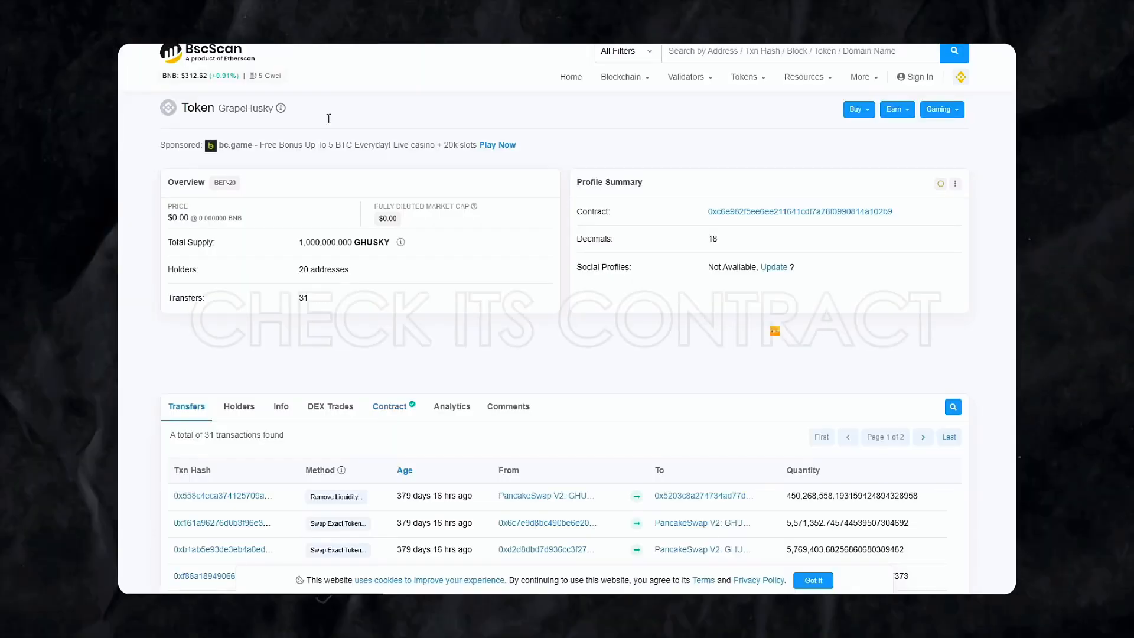
# Open the GrapeHusky (GHUSKY) token page on BscScan, showing 20 holders and 31 transfers
pyautogui.click(389, 406)
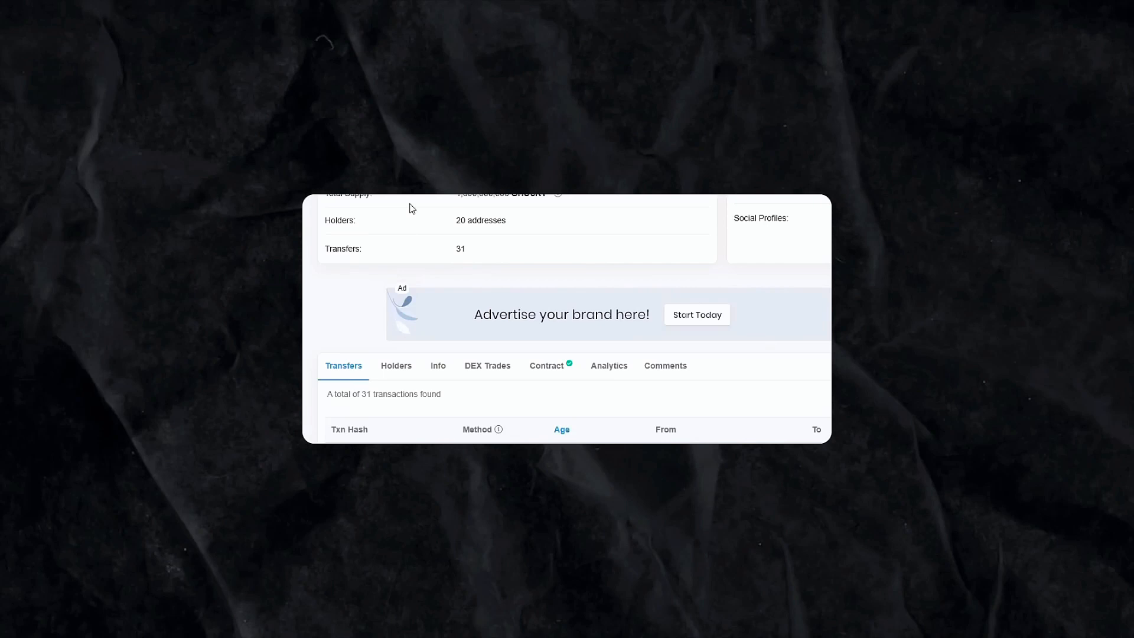
# Open GrapeHusky's Contract tab and scroll through its v0.6.12 Solidity source code
pyautogui.click(548, 365)
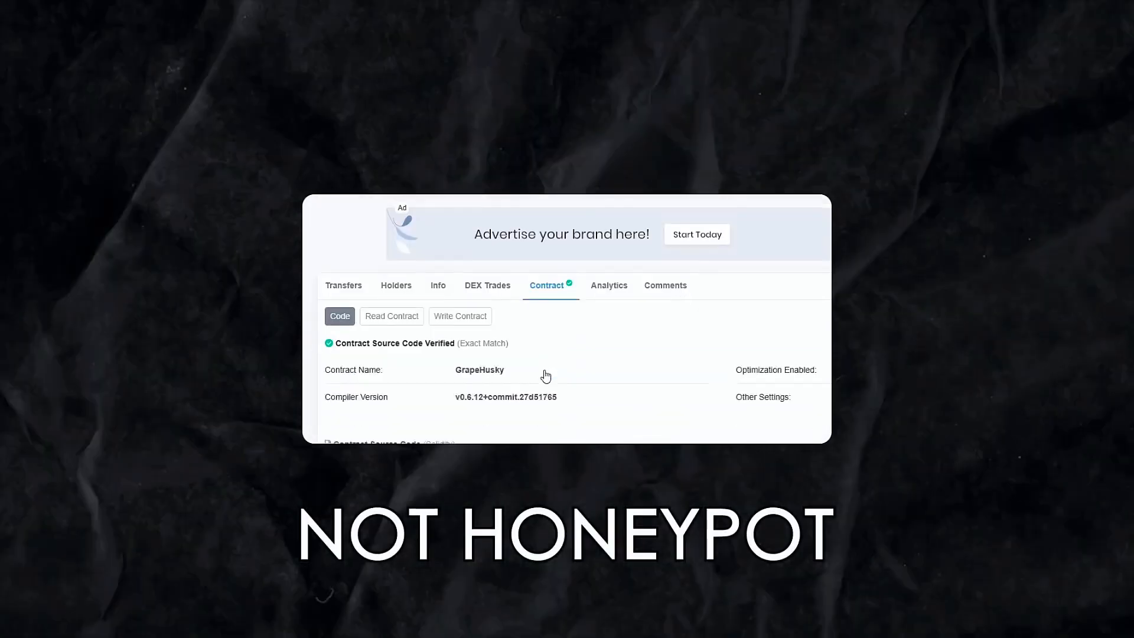
pyautogui.scroll(-3)
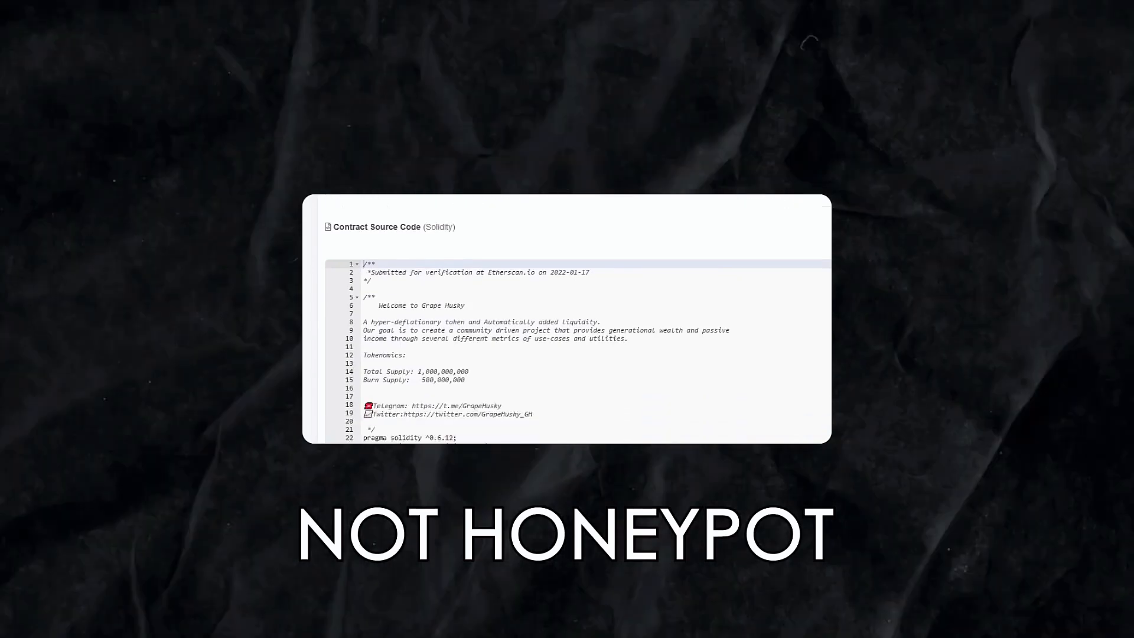
pyautogui.scroll(3)
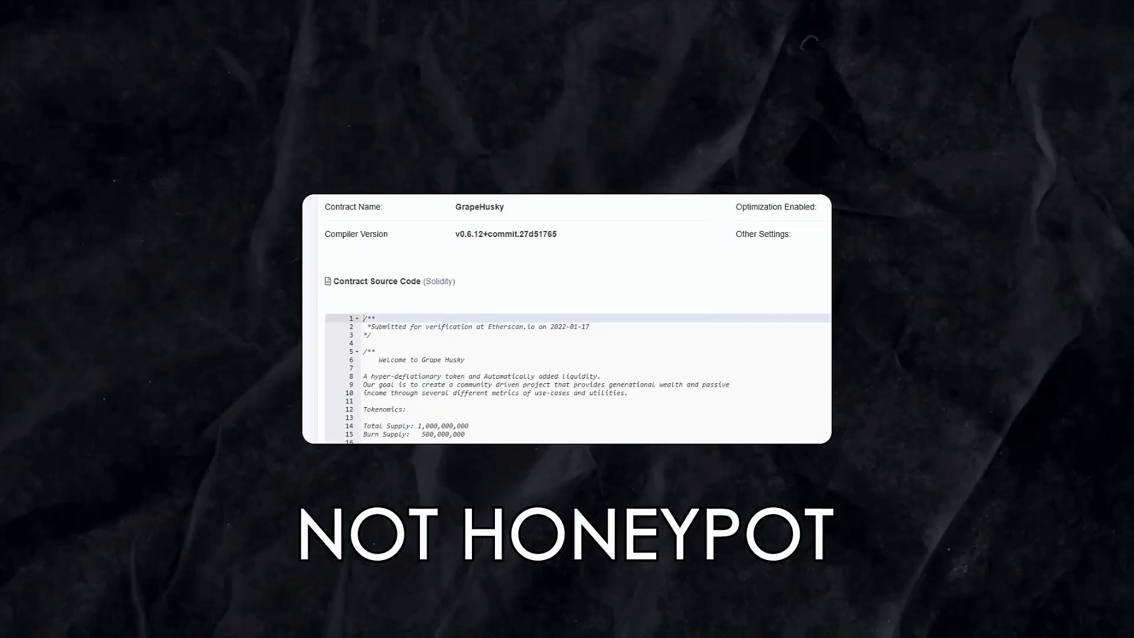